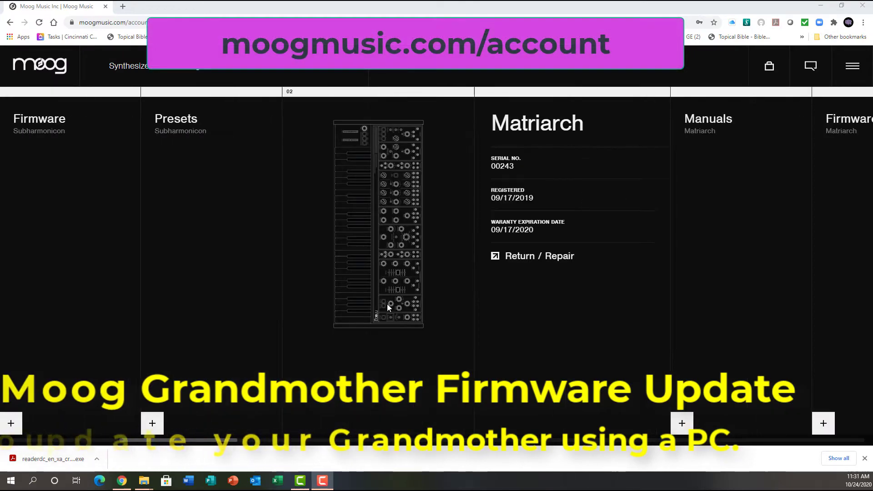
Find Grandmother in the account products and download the v1.1.1 firmware zip.
scroll(right, 3)
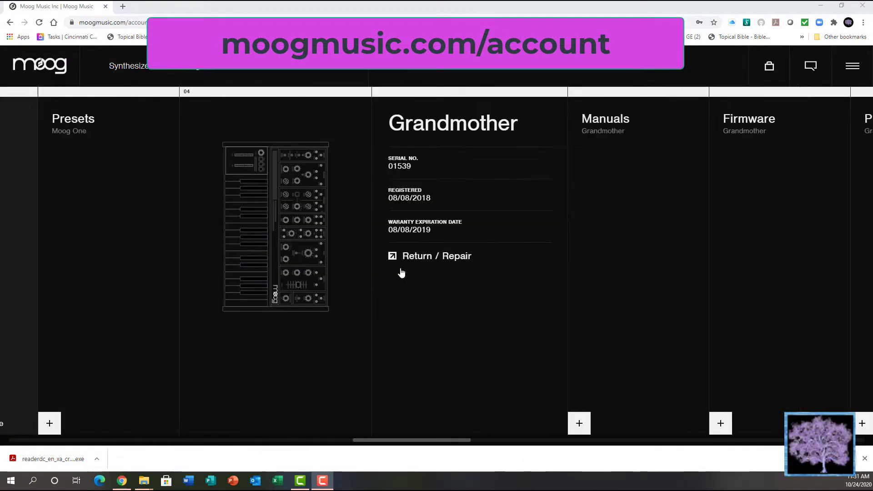
scroll(right, 3)
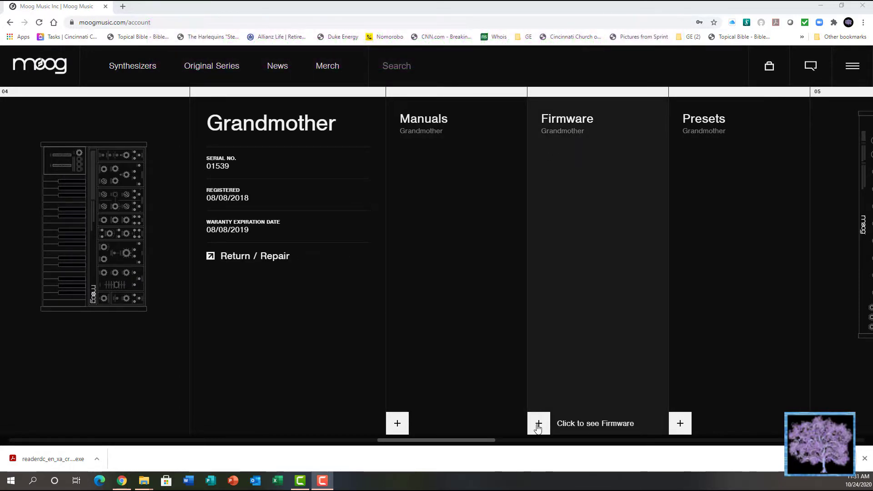
click(538, 424)
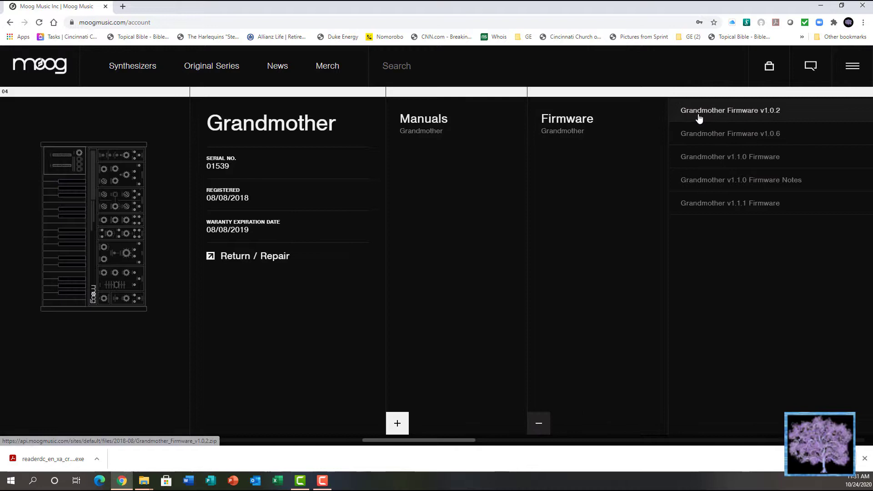
mouse_move(730, 203)
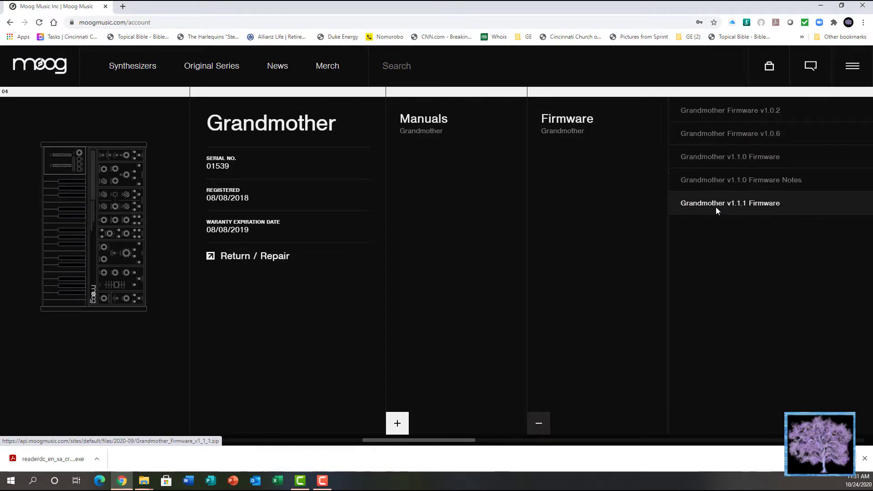
mouse_move(718, 210)
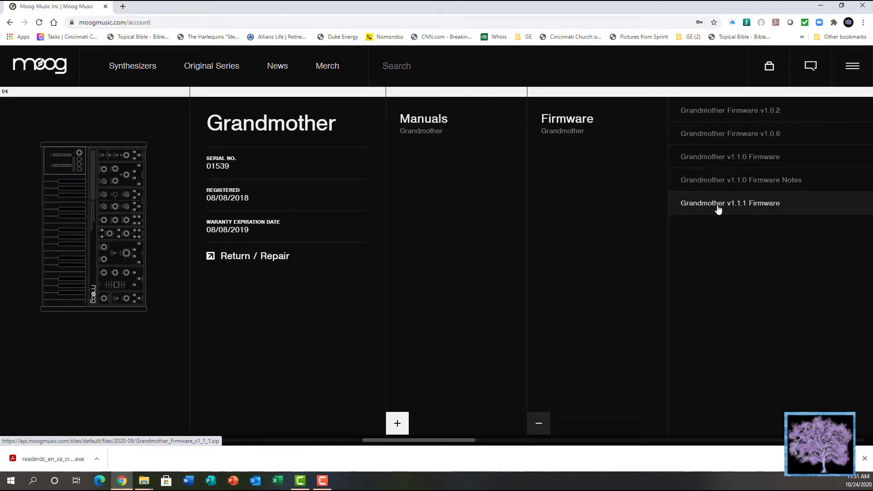
click(731, 203)
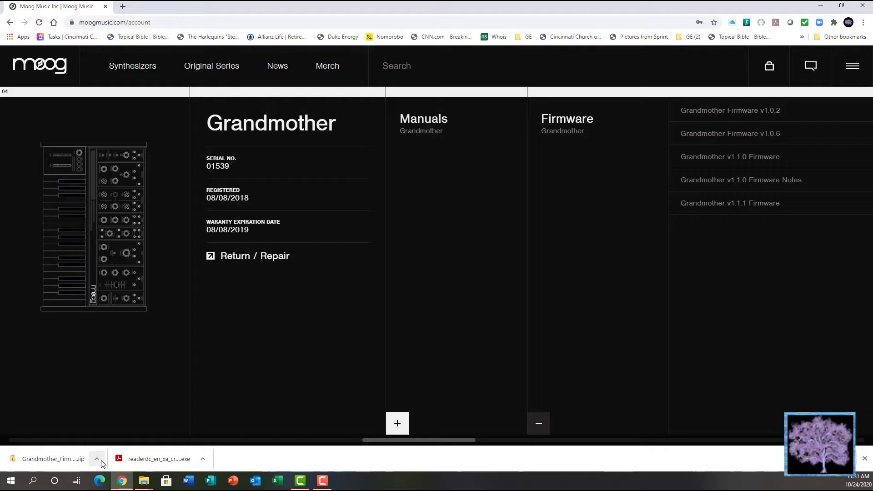
Reveal the downloaded zip in File Explorer and open its Grandmother_Firmware_v1_1_1 folder.
click(97, 459)
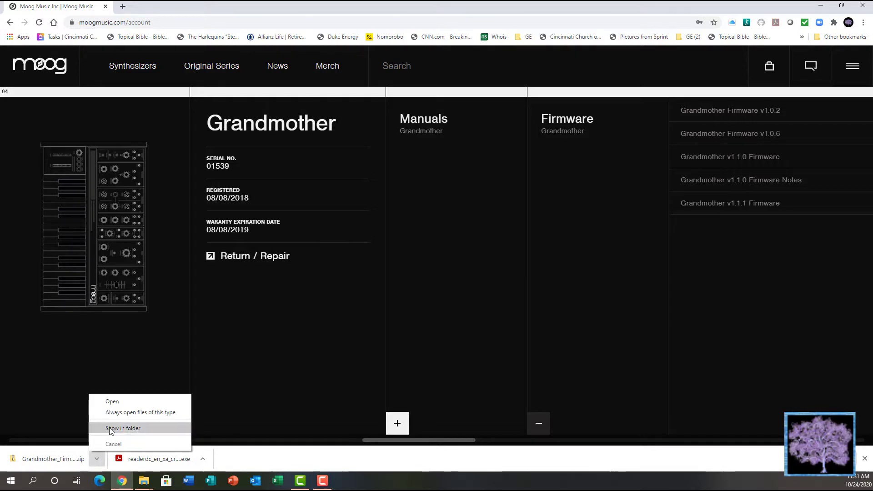
click(122, 428)
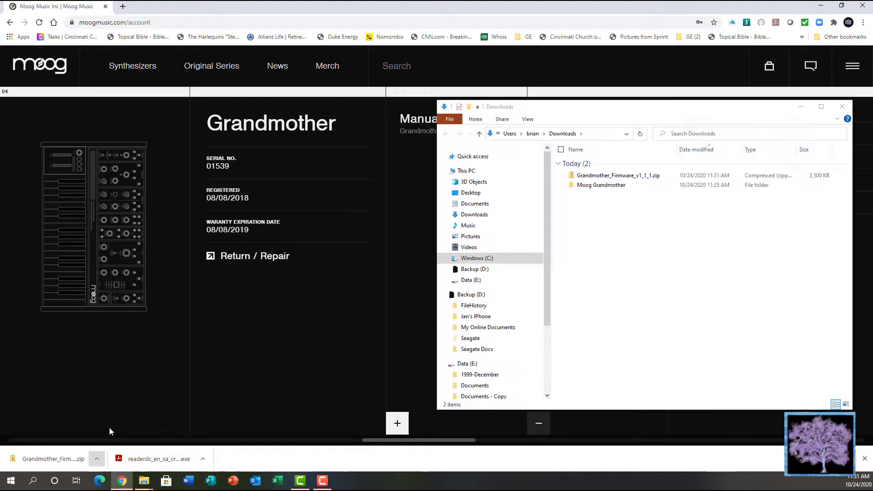
click(616, 174)
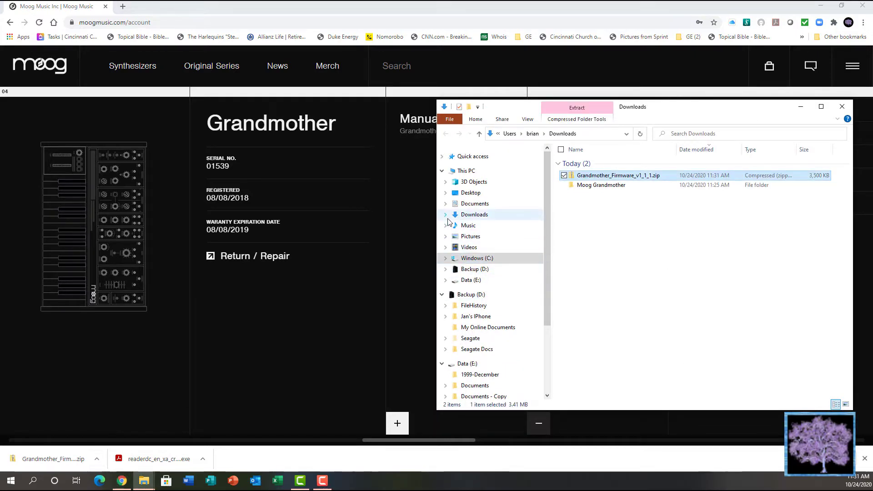
click(446, 215)
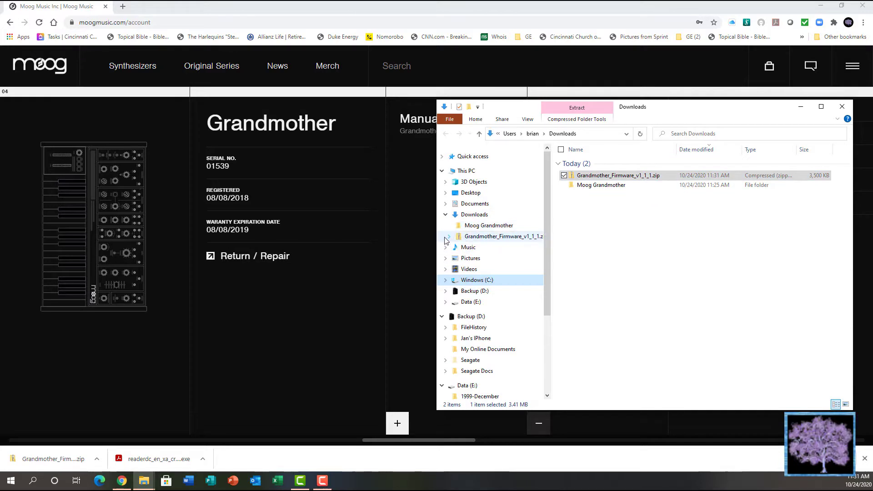
click(445, 236)
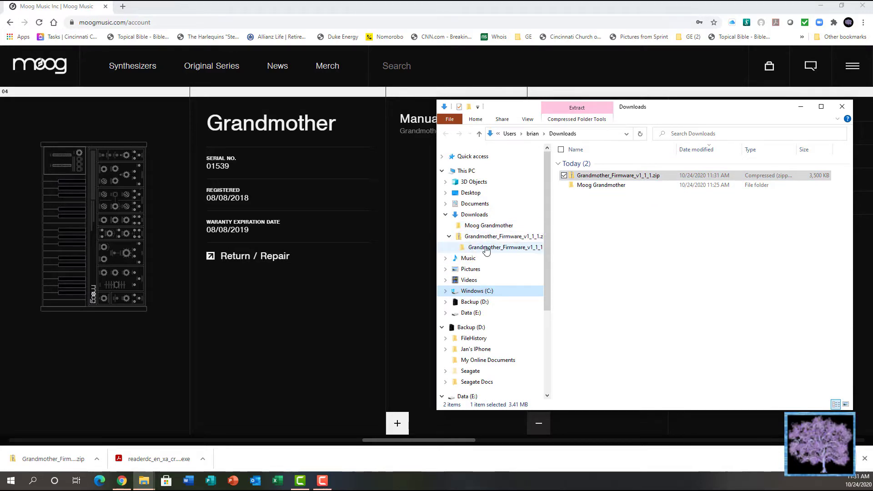
double_click(506, 248)
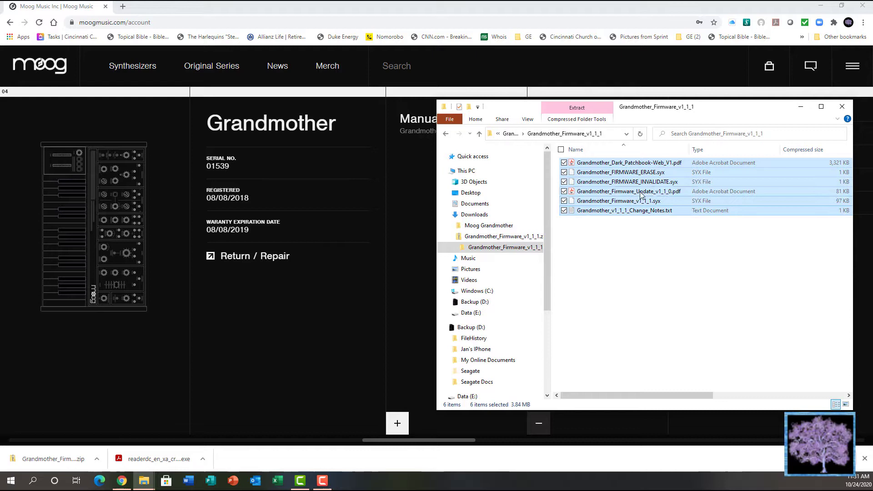
Copy the six firmware files into the Moog Grandmother folder and select the SYX files.
right_click(640, 201)
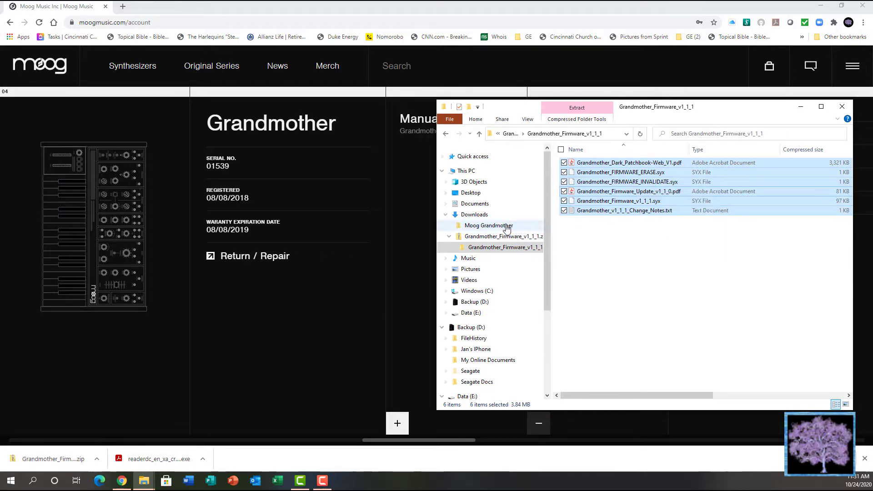
click(489, 225)
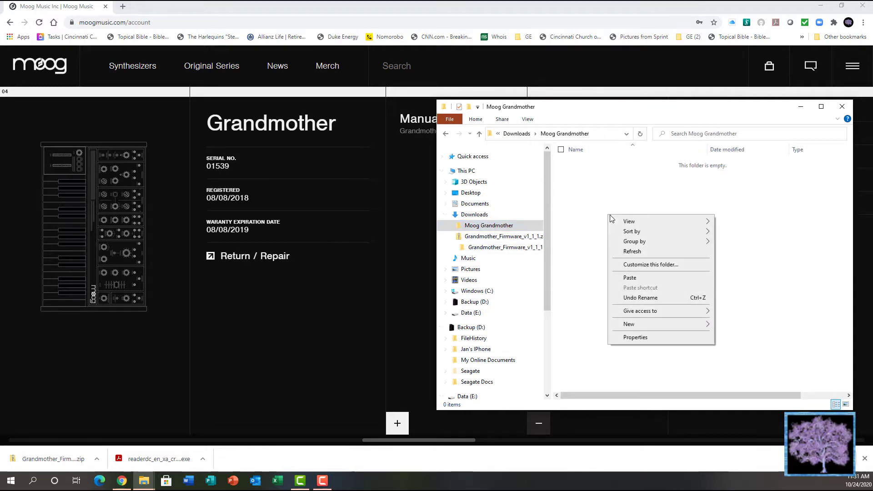
click(633, 281)
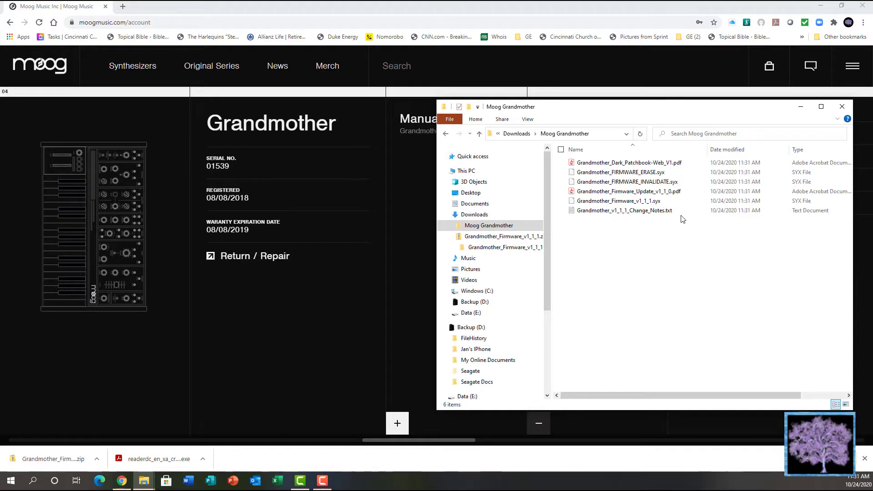
click(620, 172)
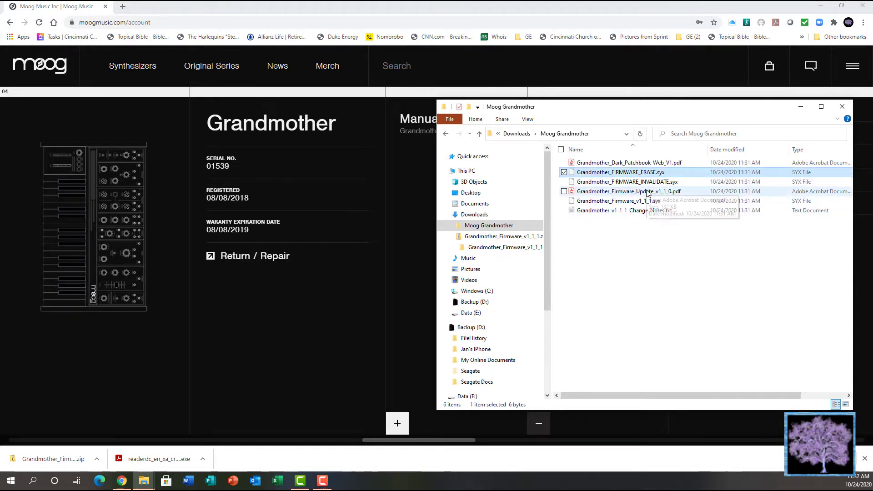
click(564, 181)
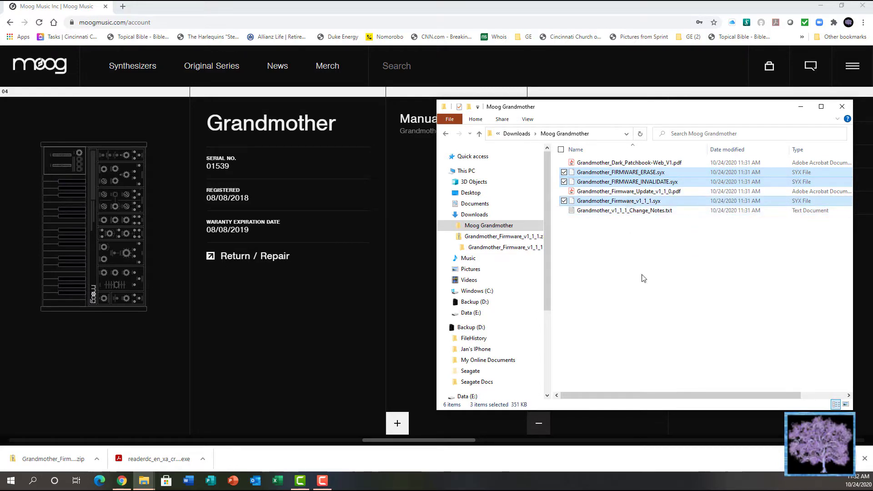
mouse_move(640, 261)
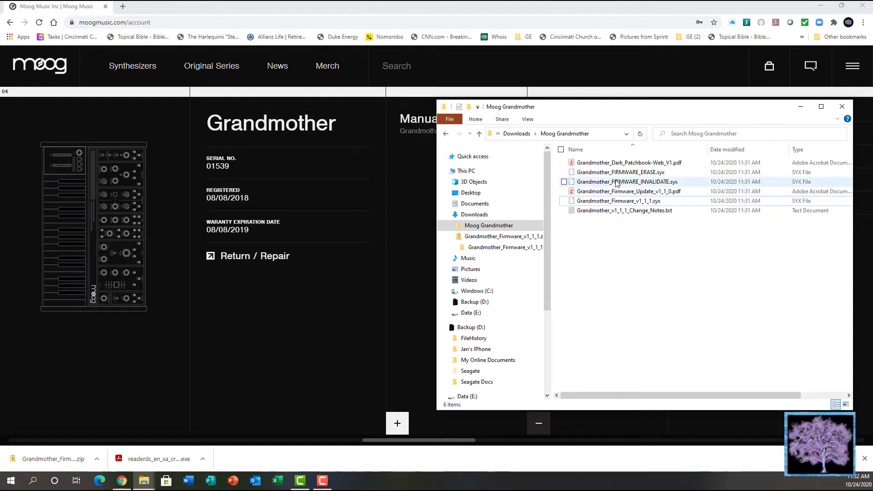
mouse_move(601, 191)
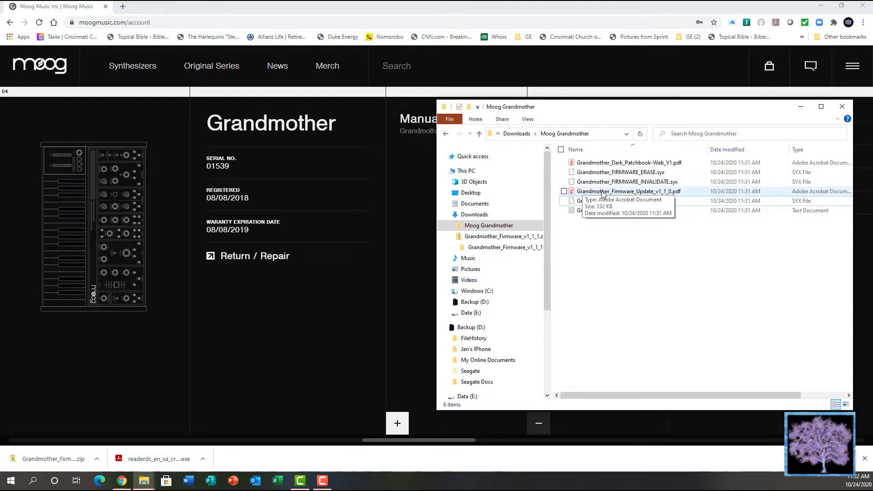
double_click(628, 191)
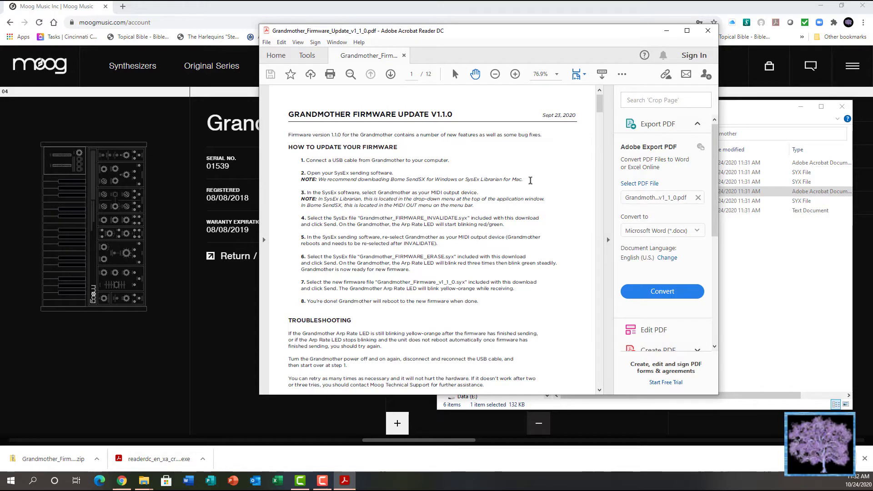
mouse_move(563, 177)
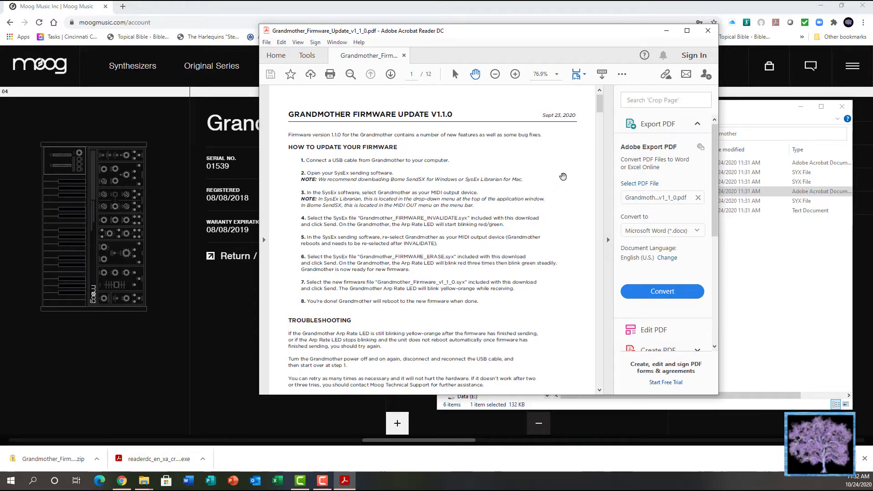
scroll(down, 3)
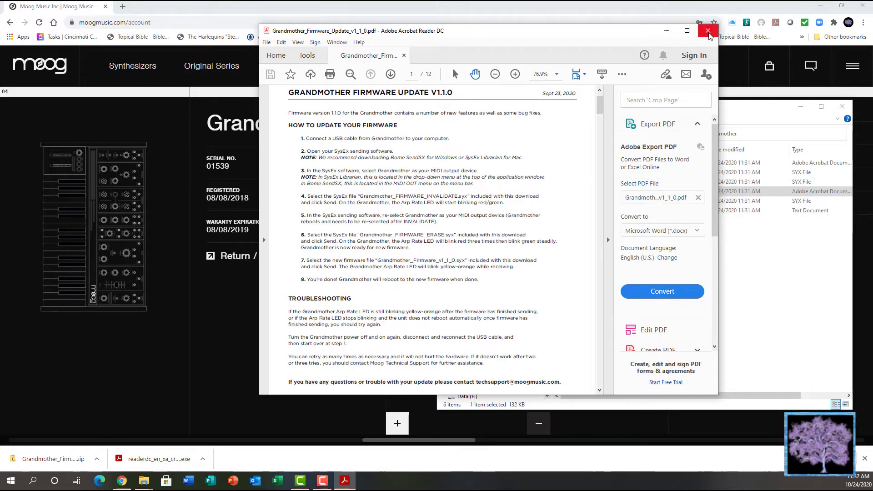
mouse_move(707, 31)
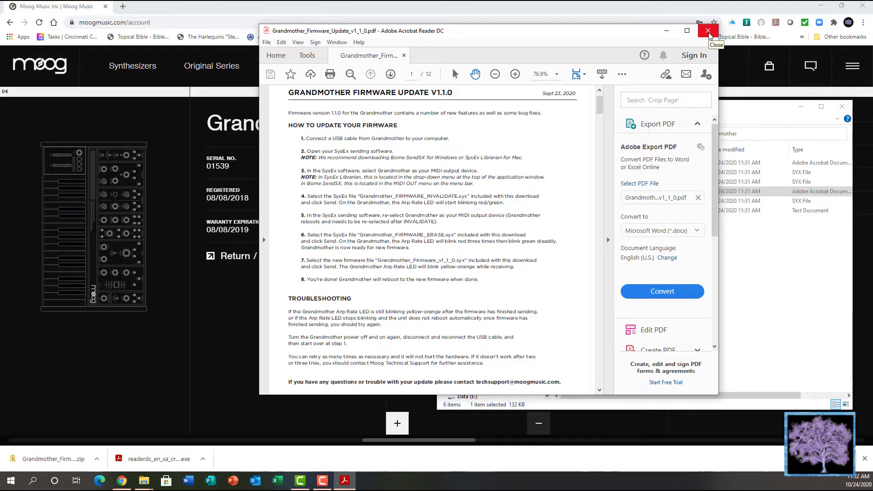
click(708, 30)
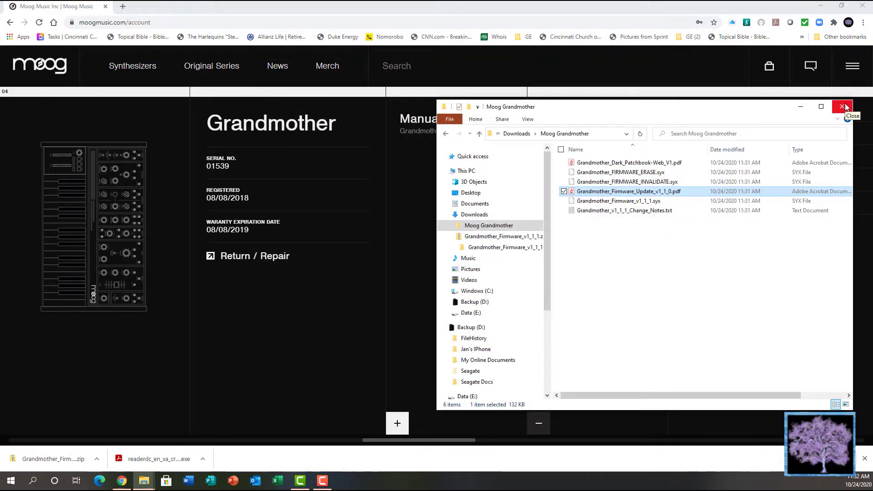
mouse_move(719, 194)
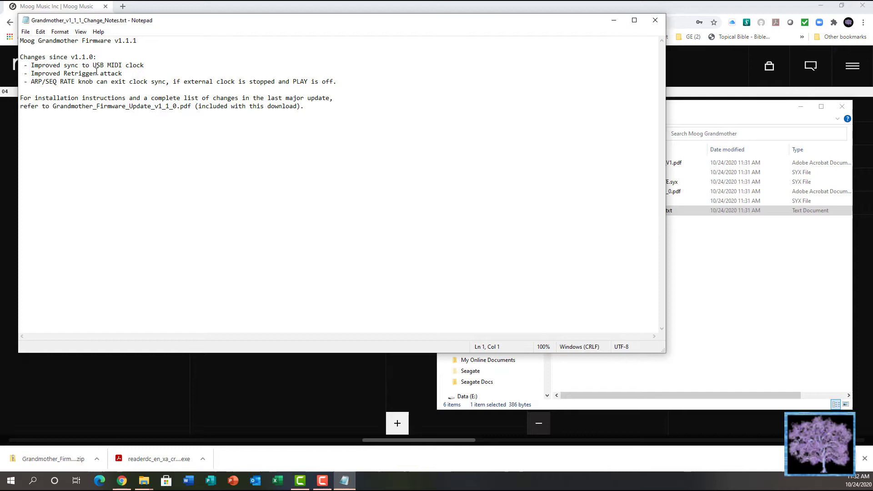
mouse_move(99, 90)
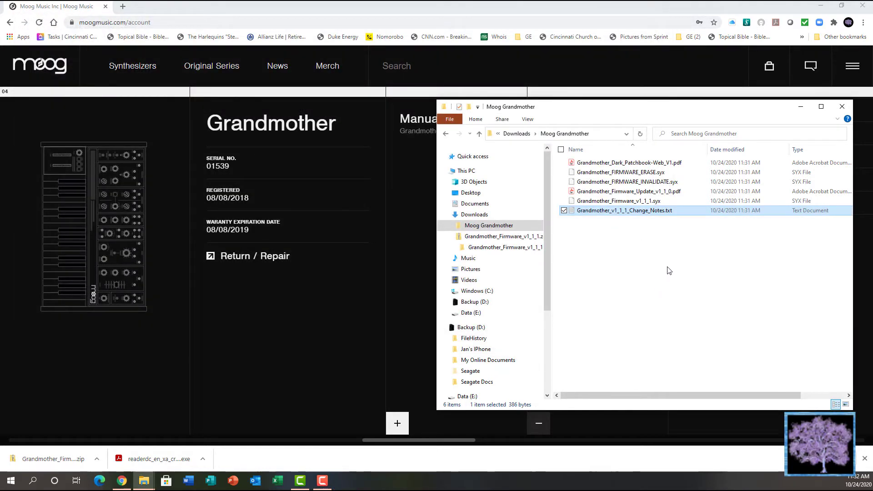
mouse_move(687, 192)
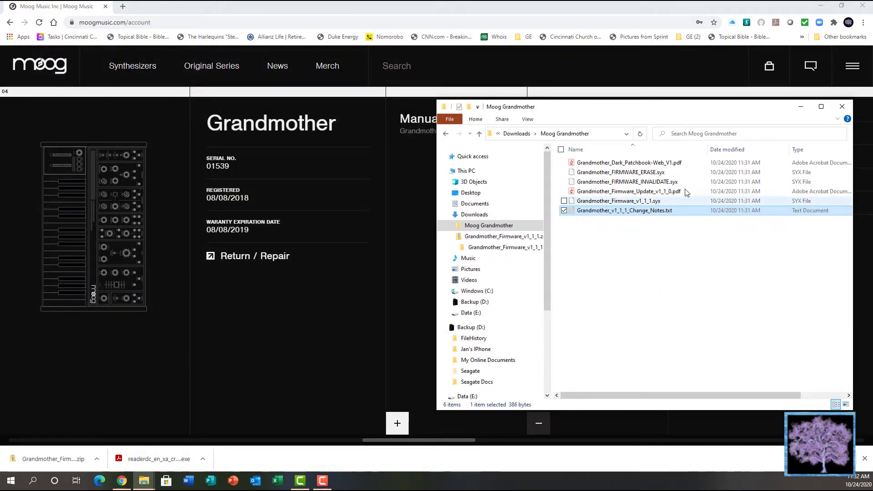
Open the Grandmother Dark Patchbook PDF, page through it, then close Acrobat Reader.
click(628, 162)
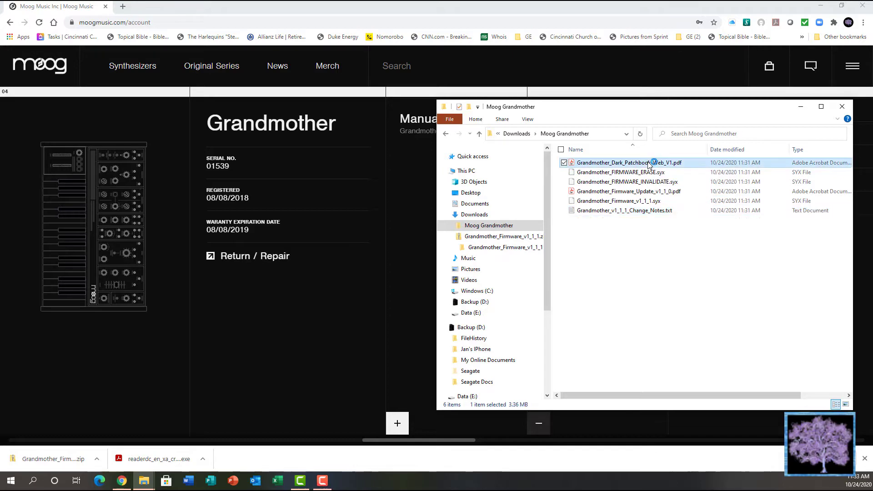
double_click(628, 162)
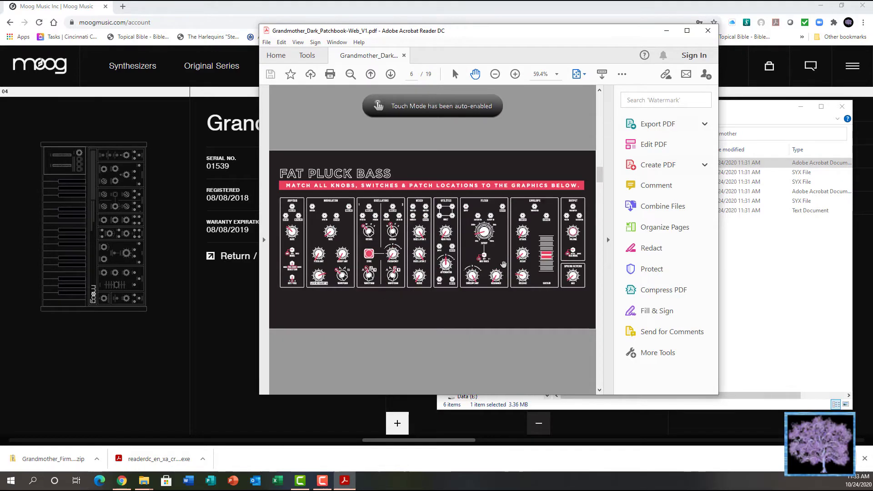
scroll(down, 3)
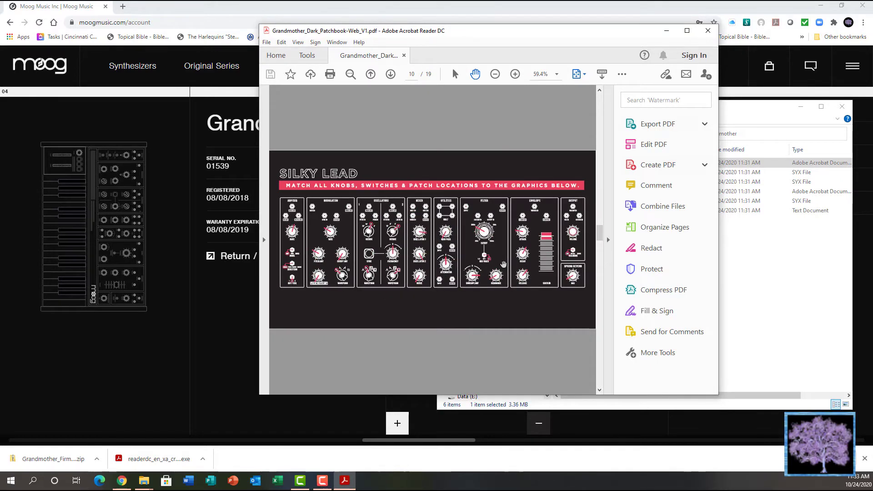
click(390, 75)
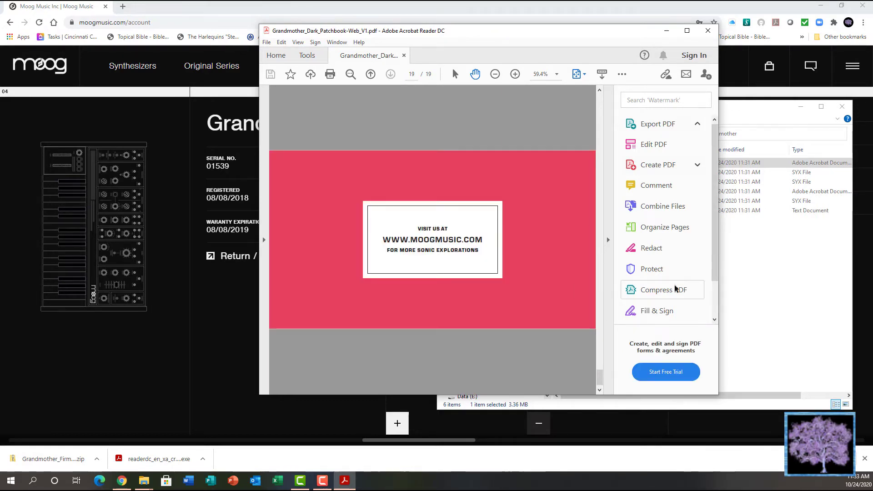
click(658, 124)
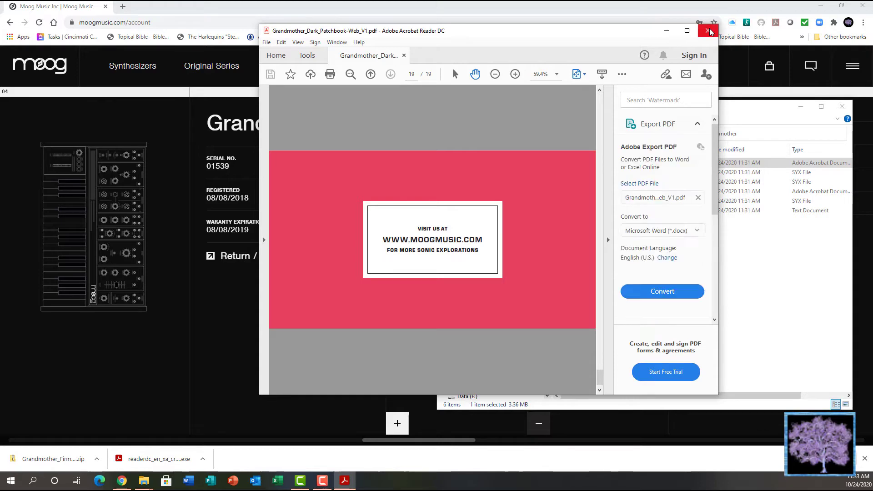
click(708, 31)
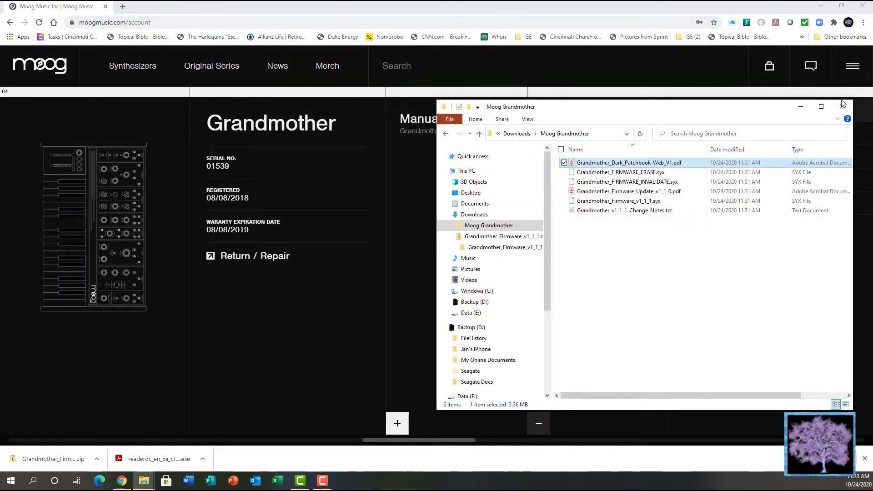
Close the Moog Grandmother folder window.
click(843, 107)
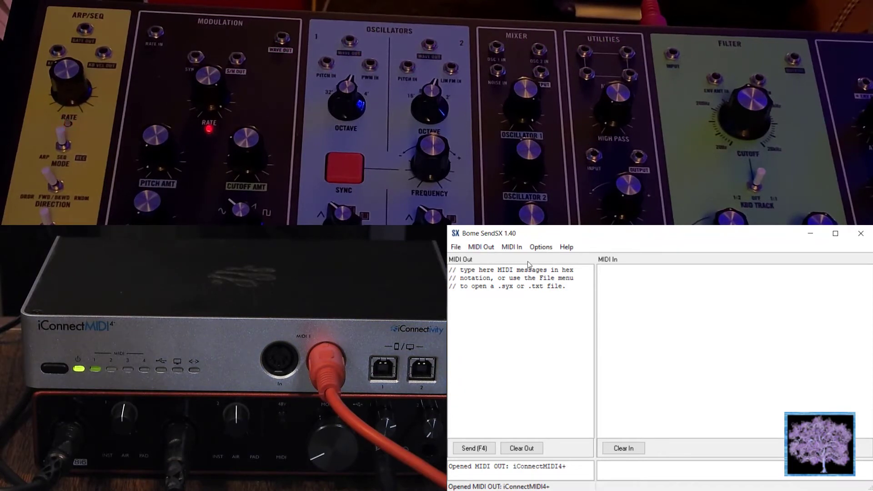
mouse_move(481, 247)
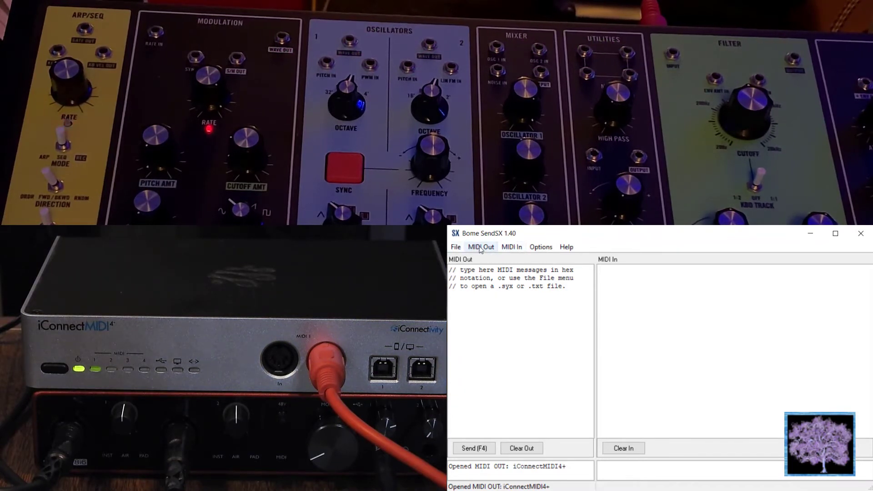
Keep iConnectMIDI4+ as output, load Grandmother_FIRMWARE_INVALIDATE.syx and send it.
click(481, 246)
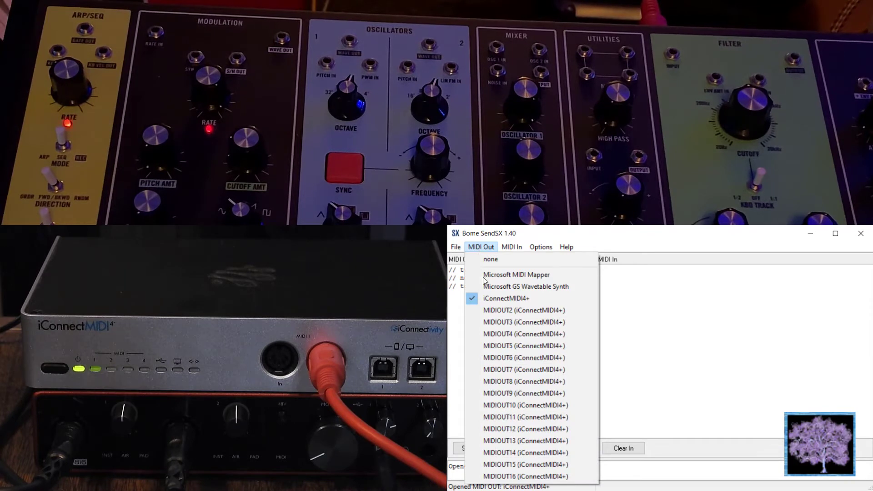
click(505, 298)
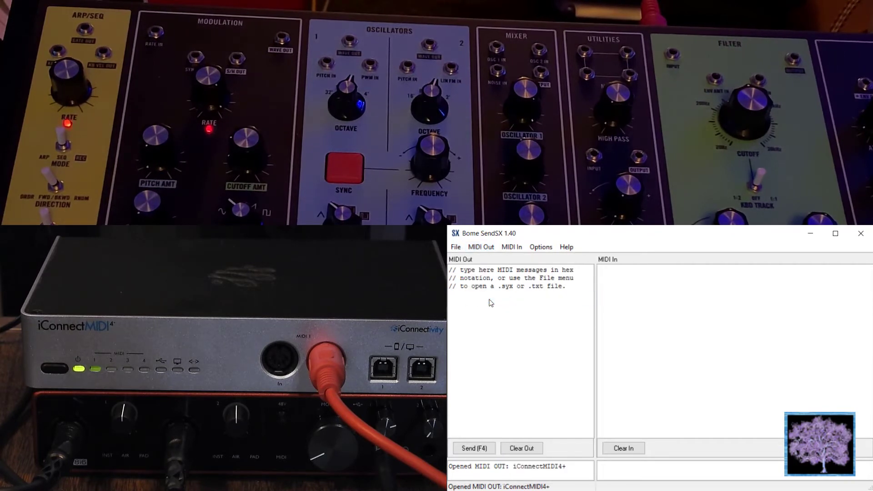
click(456, 247)
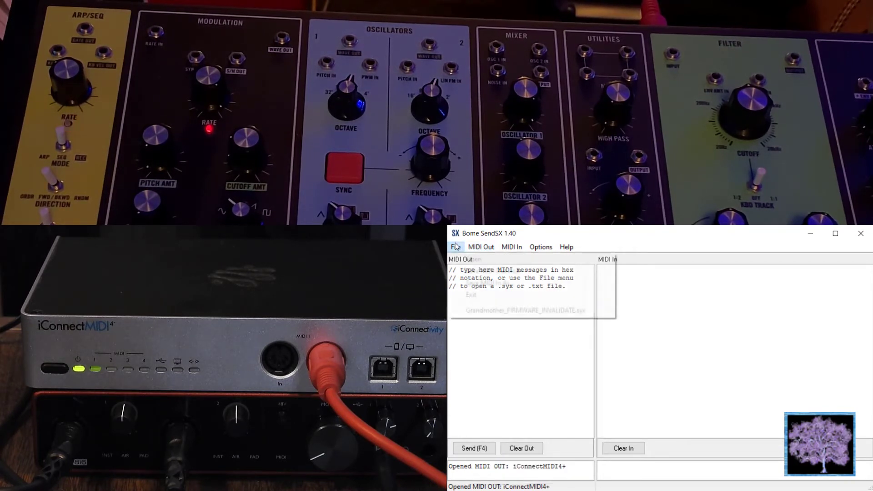
click(456, 247)
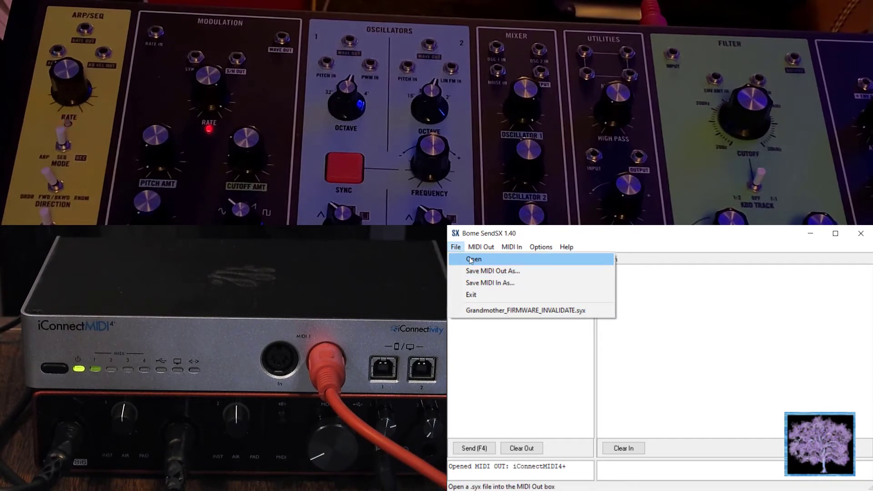
click(474, 259)
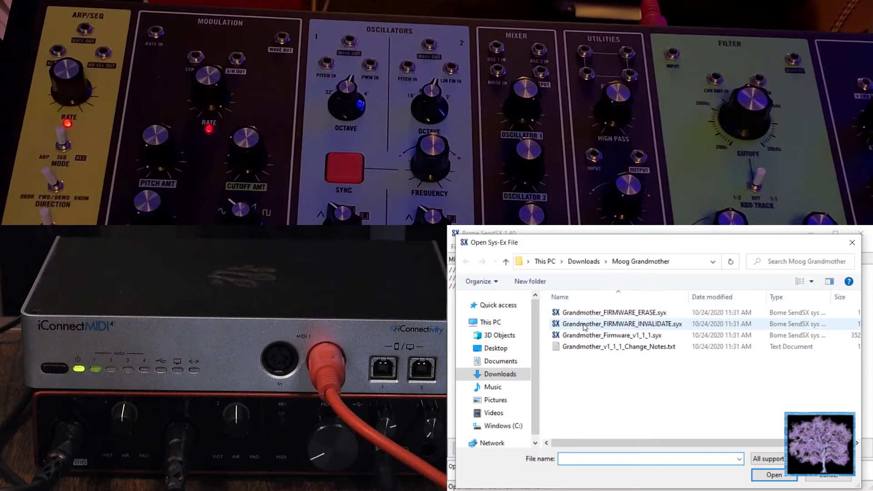
click(621, 323)
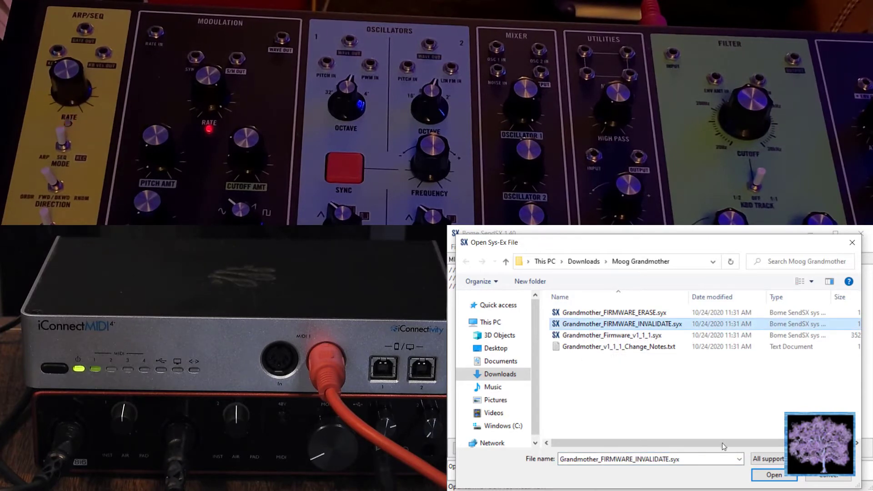
click(774, 475)
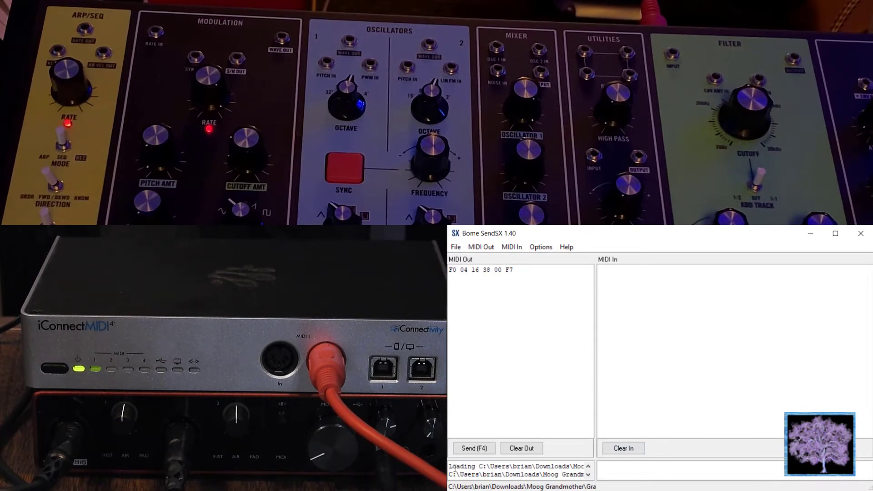
click(474, 448)
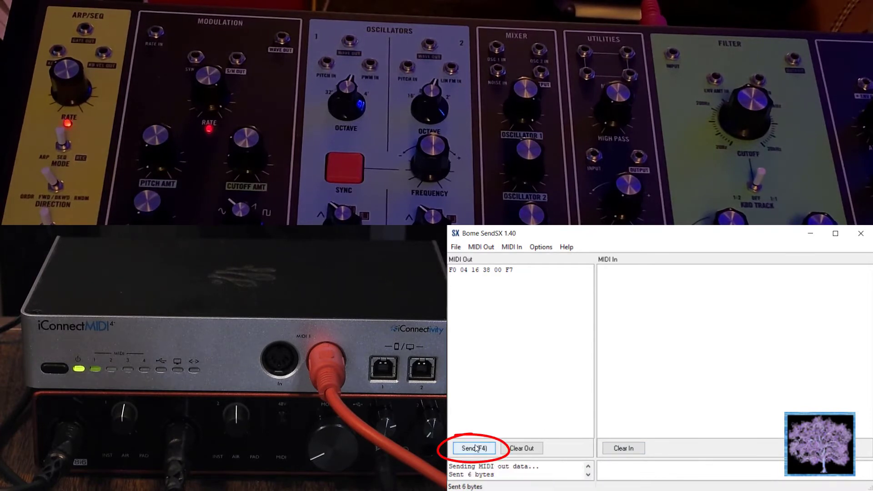
click(473, 448)
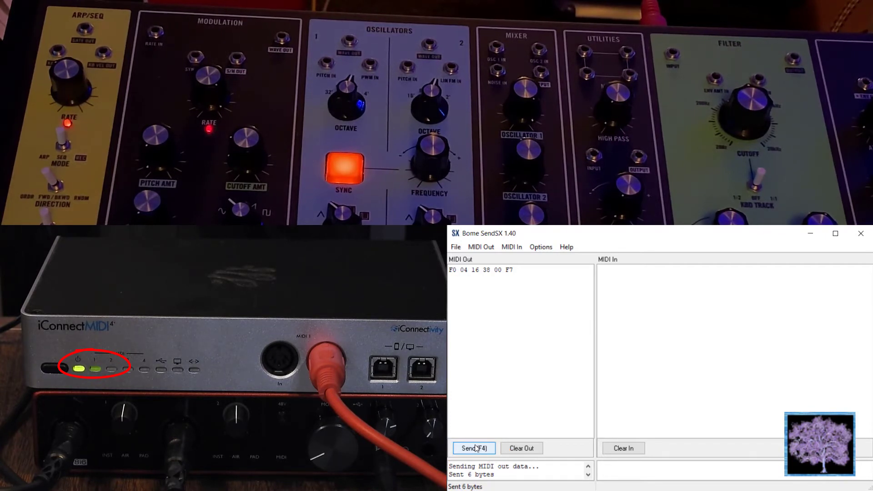
mouse_move(462, 443)
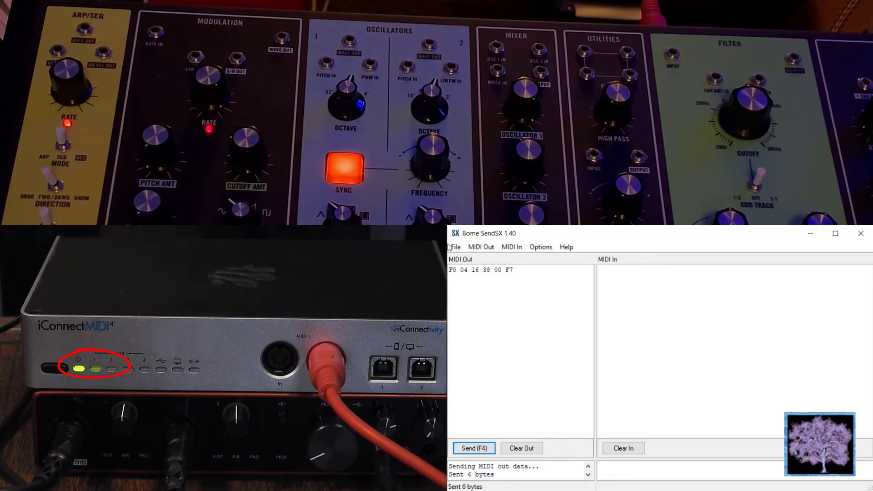
Load Grandmother_FIRMWARE_ERASE.syx (F0 04 16 11 00 F7) and send its 6 bytes.
click(456, 247)
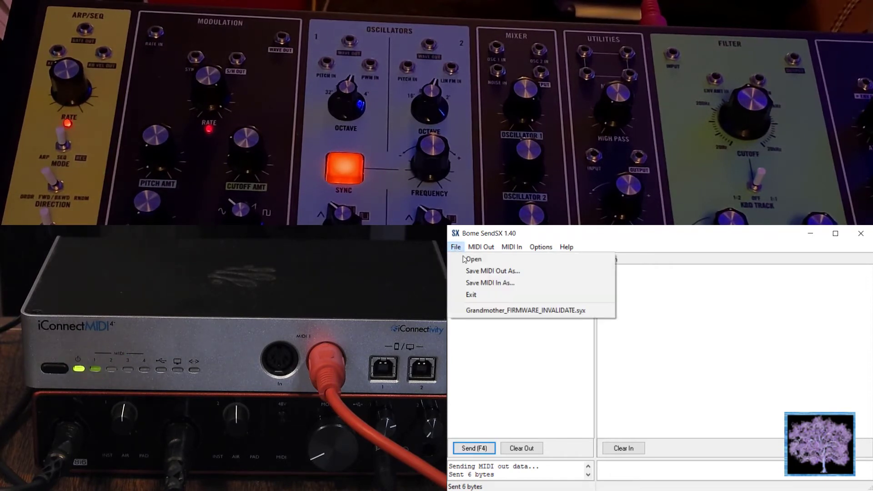
mouse_move(474, 259)
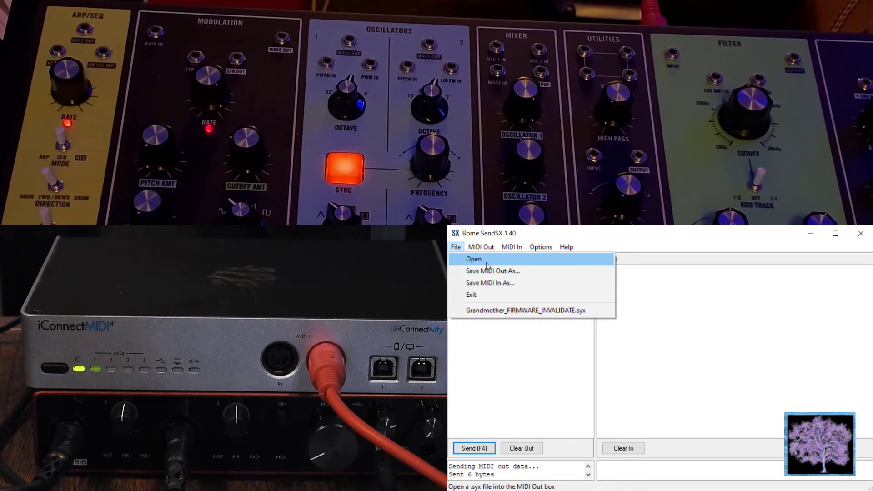
click(473, 259)
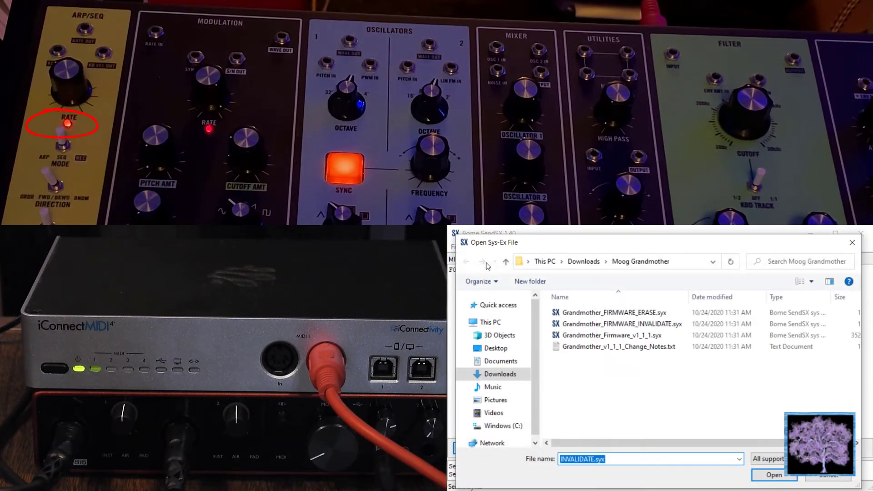
mouse_move(483, 261)
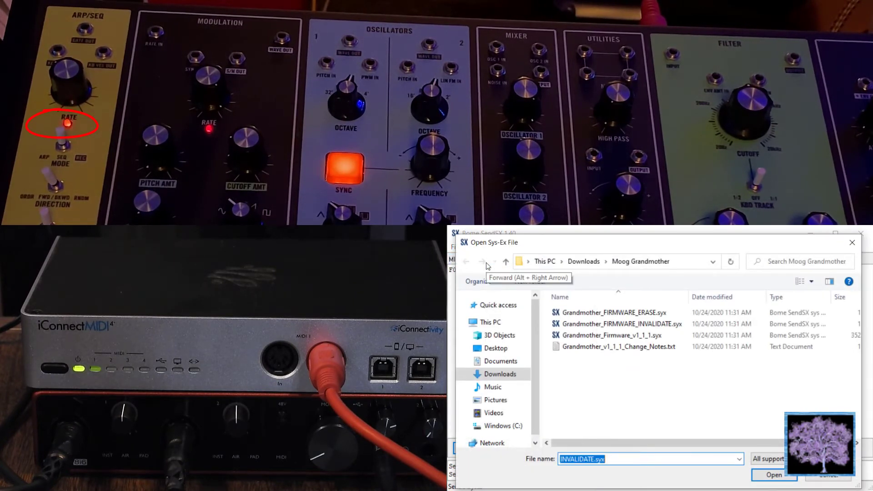
mouse_move(565, 276)
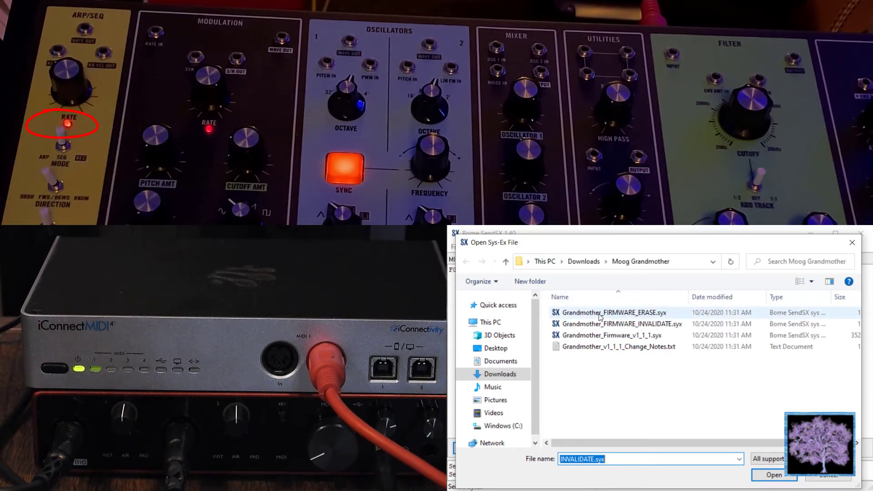
click(612, 312)
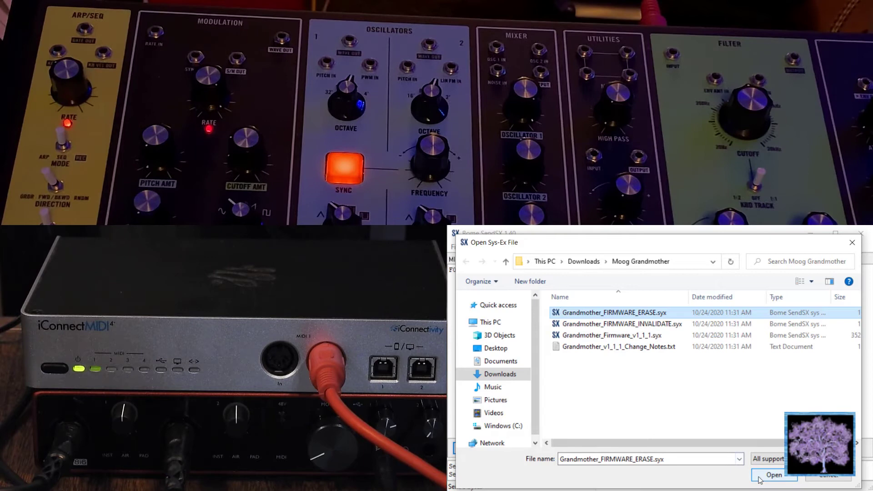
click(773, 475)
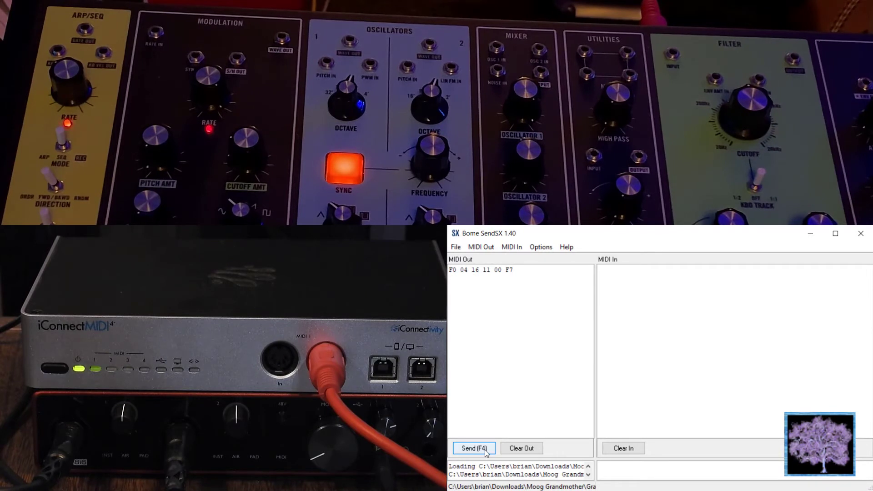
click(474, 449)
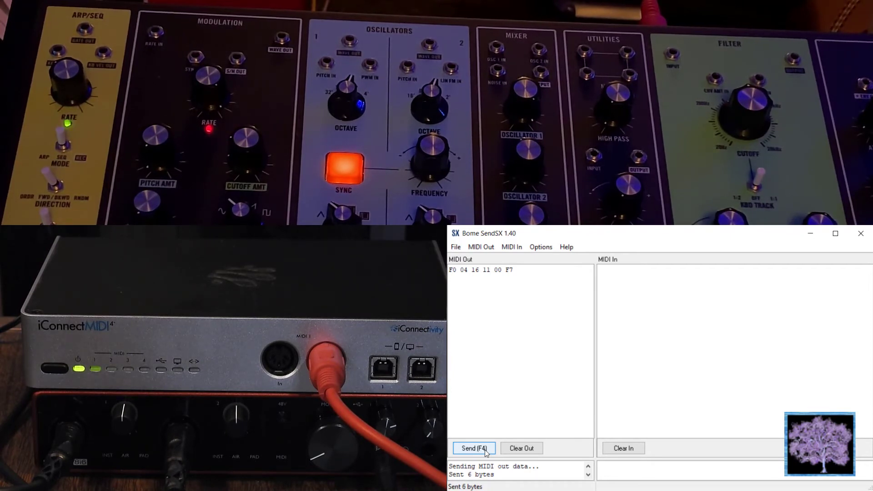
mouse_move(517, 346)
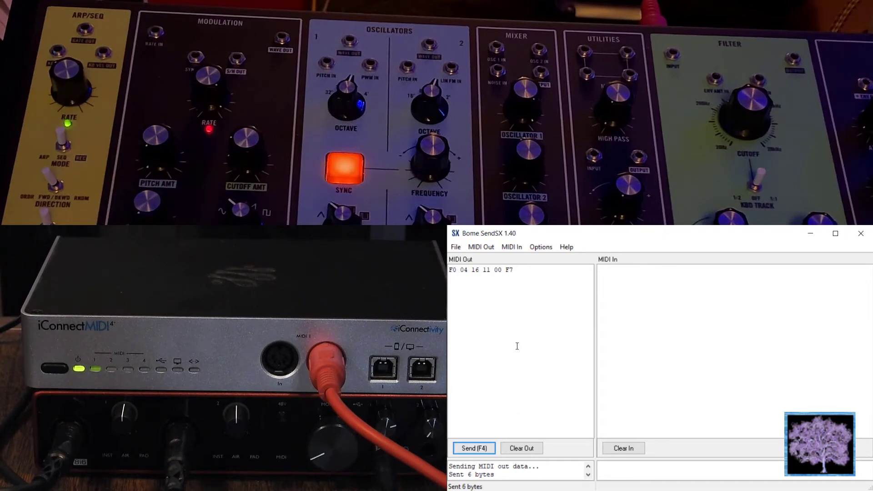
Load Grandmother_Firmware_v1_1_1.syx and start sending it to the synth.
click(455, 246)
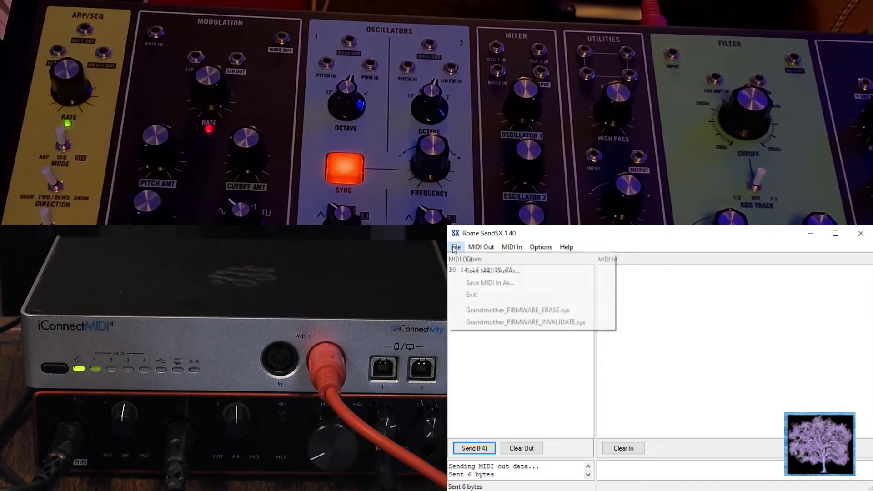
mouse_move(474, 259)
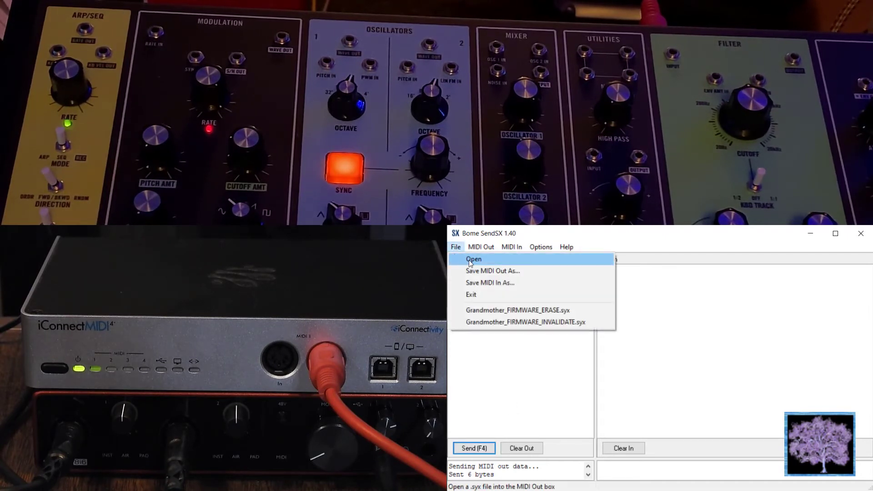
click(473, 259)
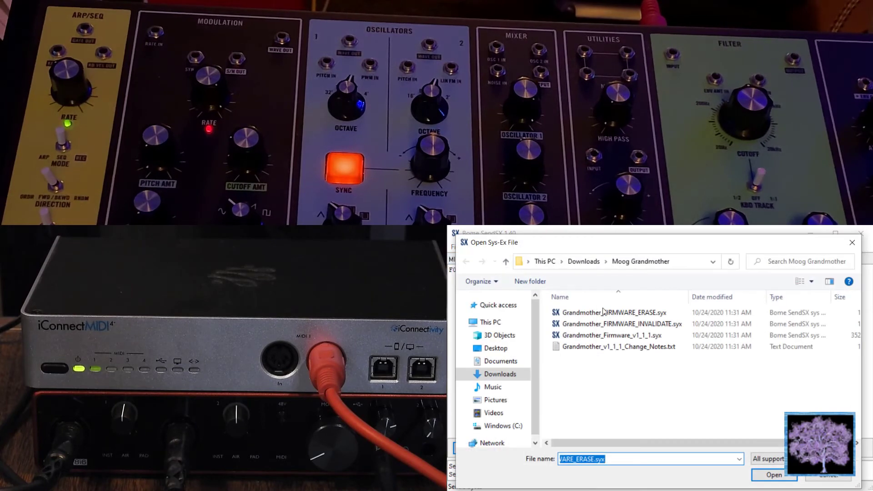
click(611, 335)
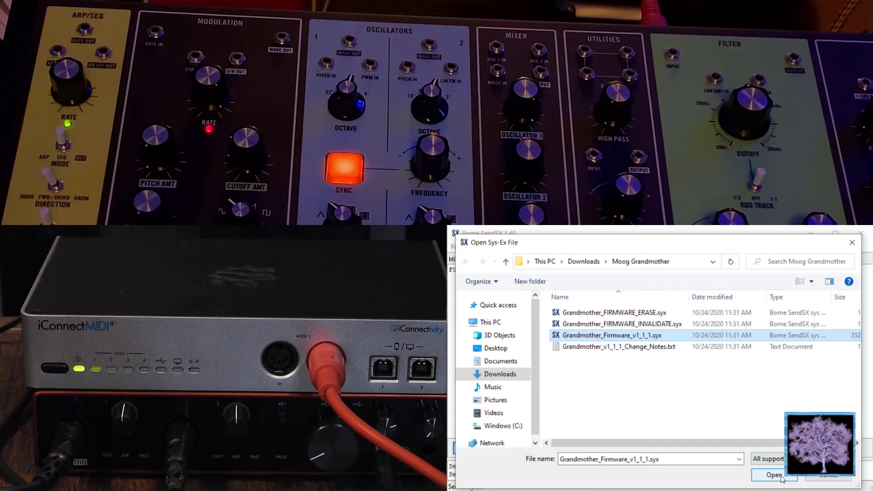
click(774, 475)
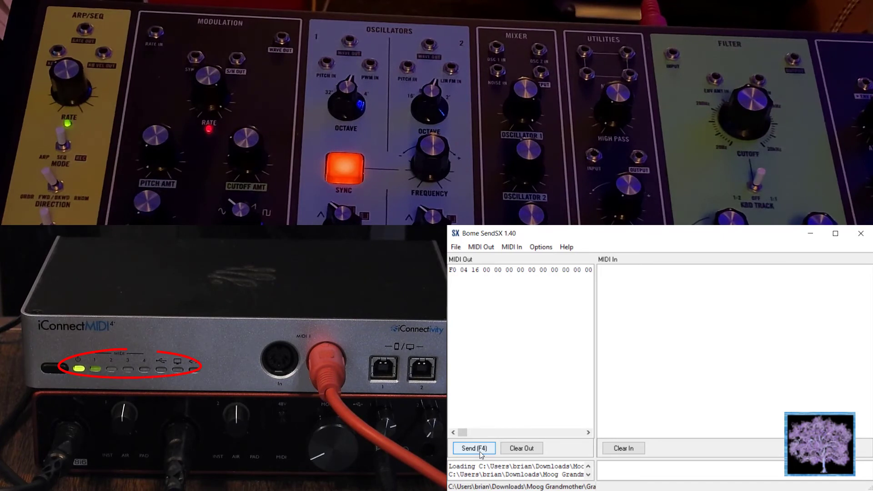
click(474, 449)
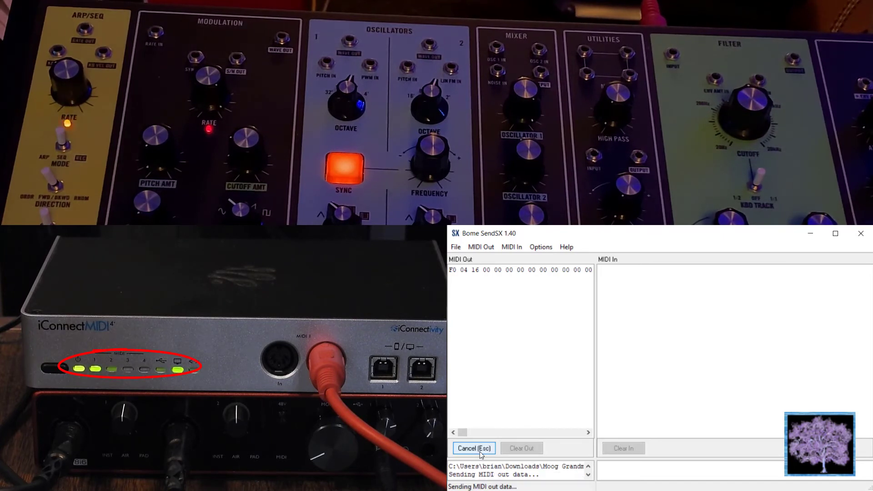